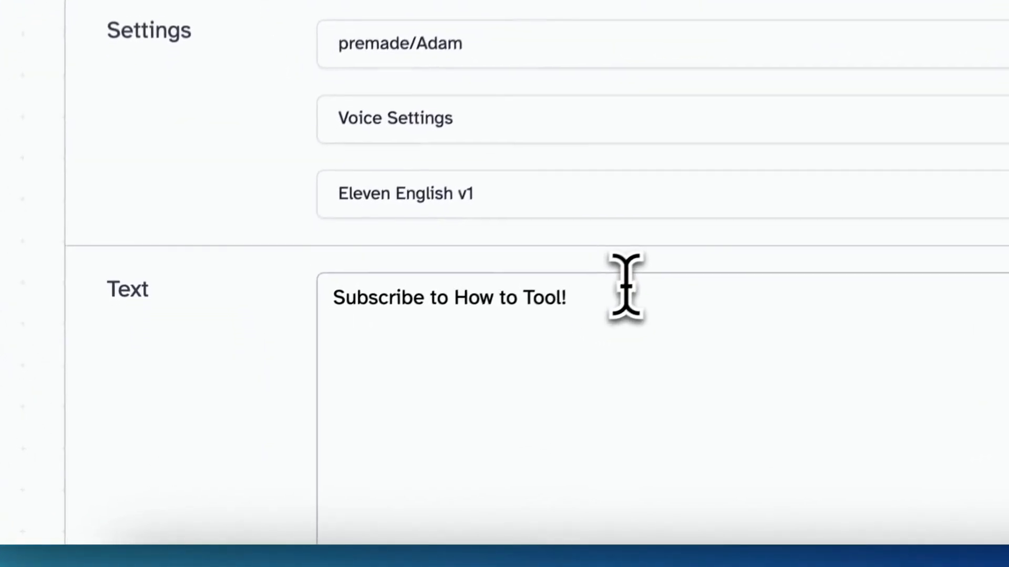
Append 'hahahahaahah' after 'Subscribe to How to Tool!' in the text box.
type("ha")
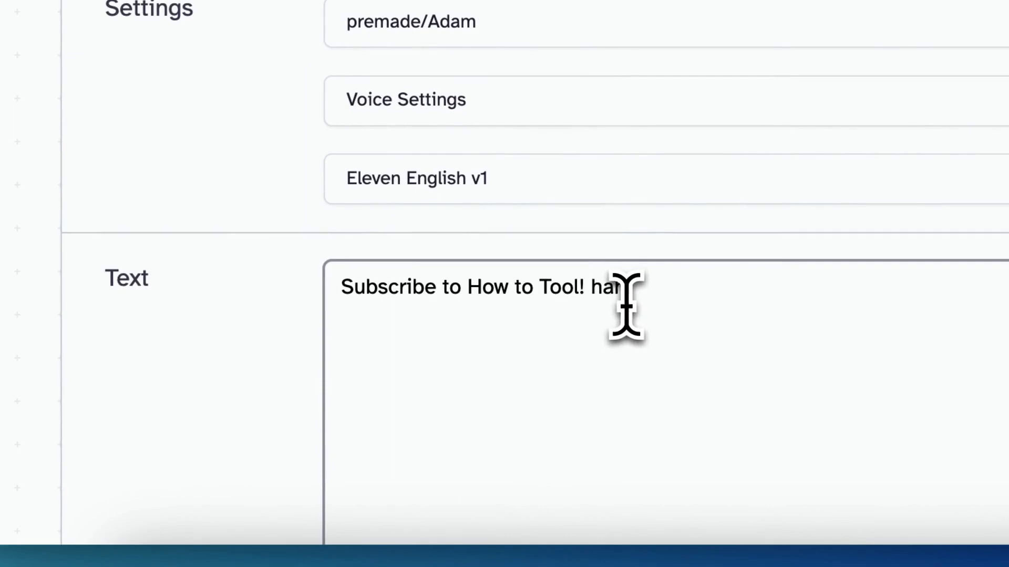
type("ahahaahah")
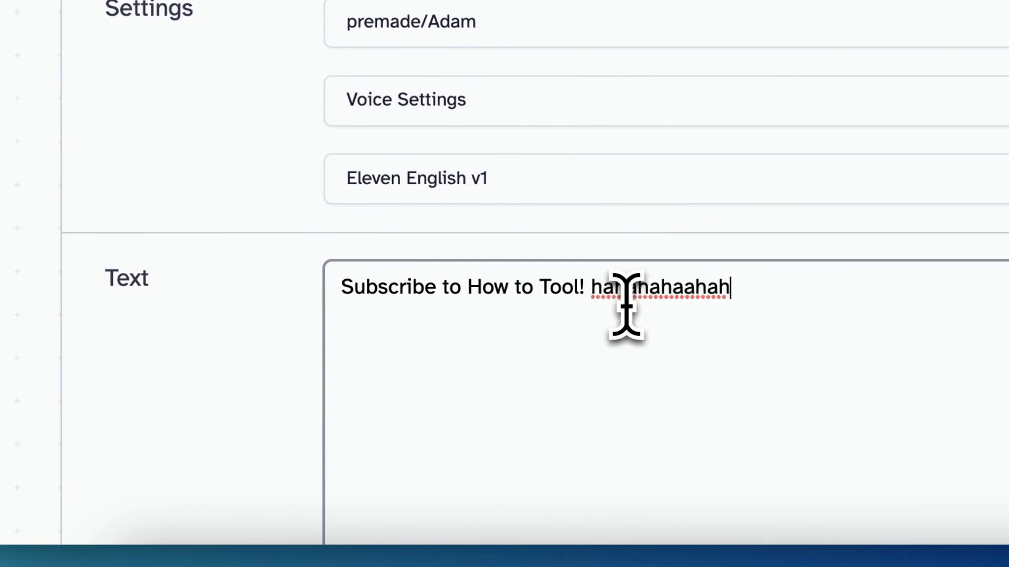
type("hahahahaahah")
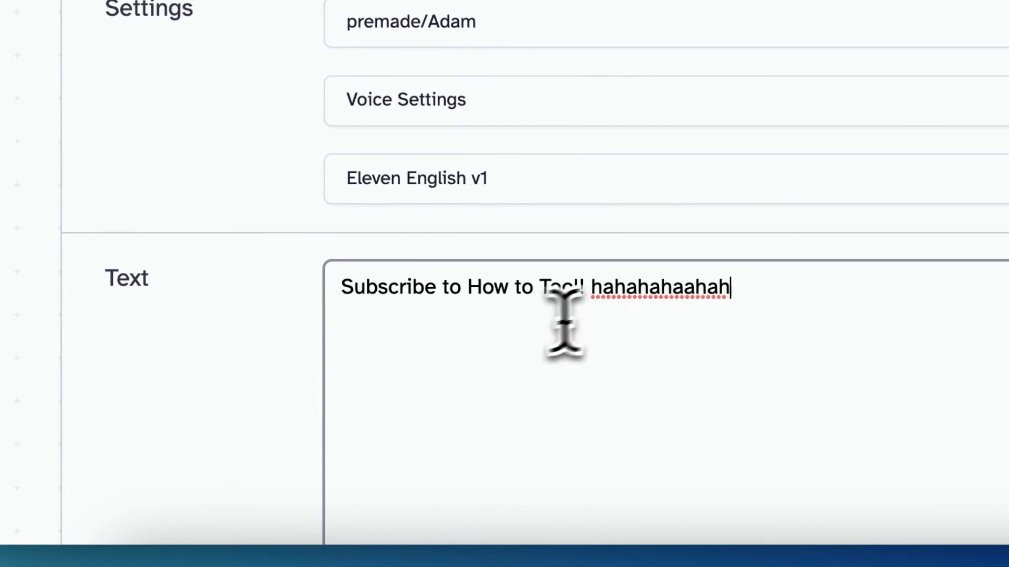
Remove the laughter and start the text with a '(laugh)' cue before 'Subscribe'.
key("BackSpace")
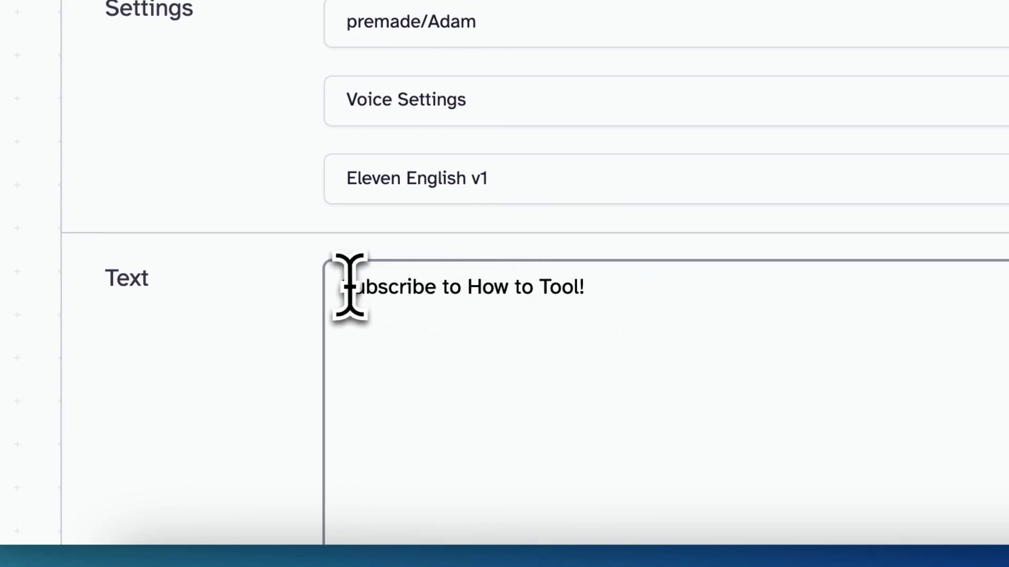
type("(lau")
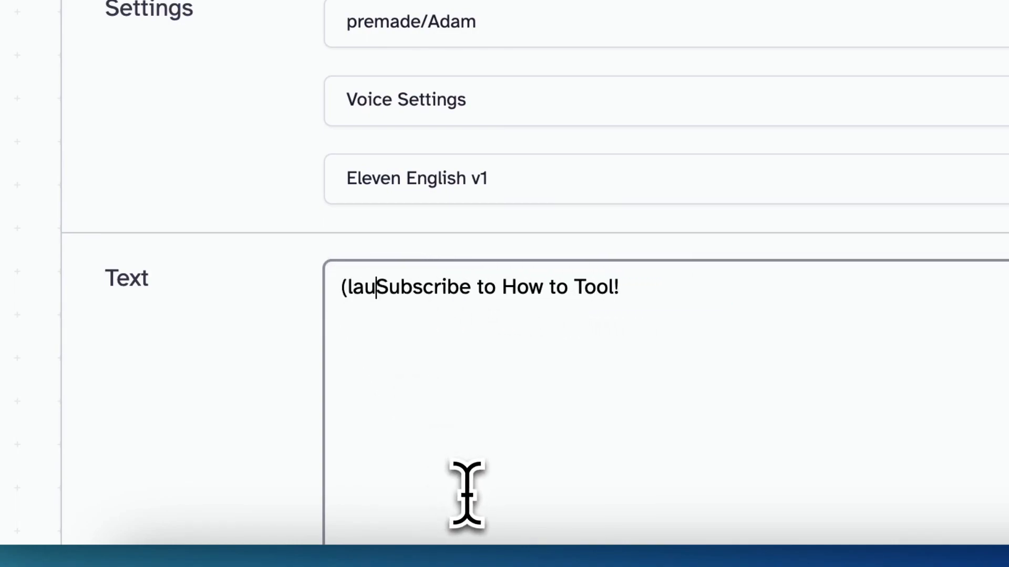
type("gh)")
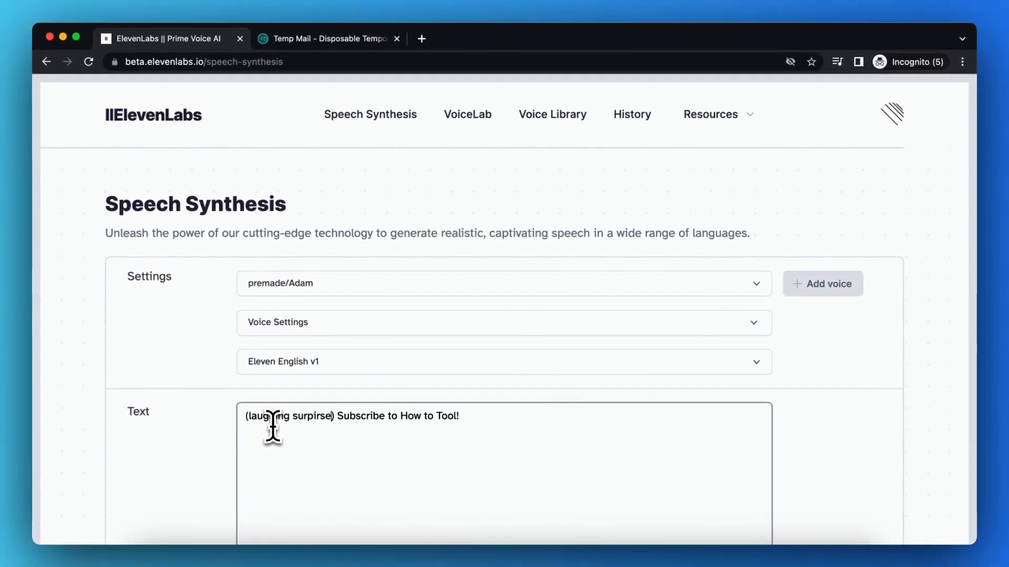
Extend the cue to '(laughing surprised)' and select the sentence to review it.
type("surprised")
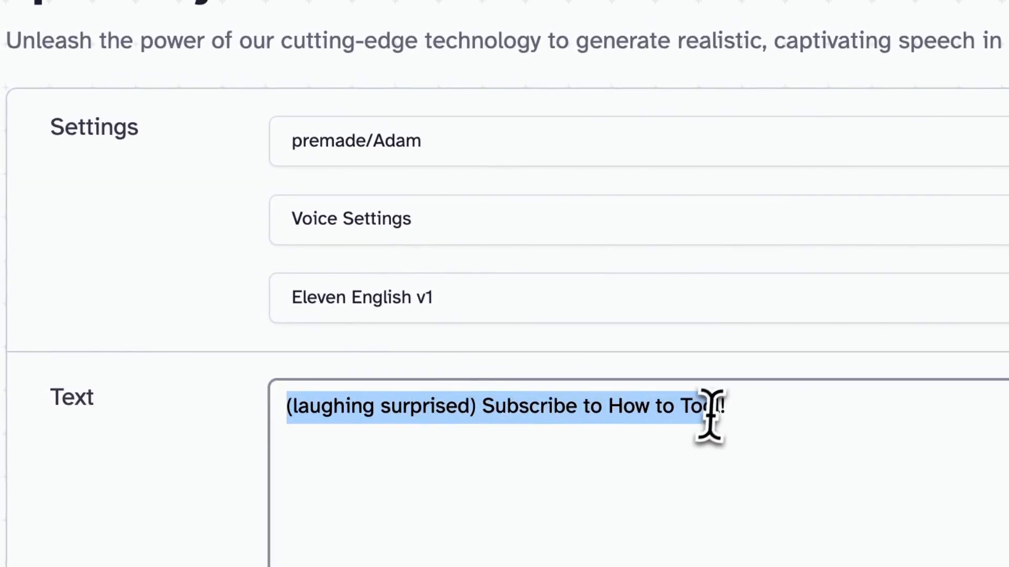
scroll("down", 3)
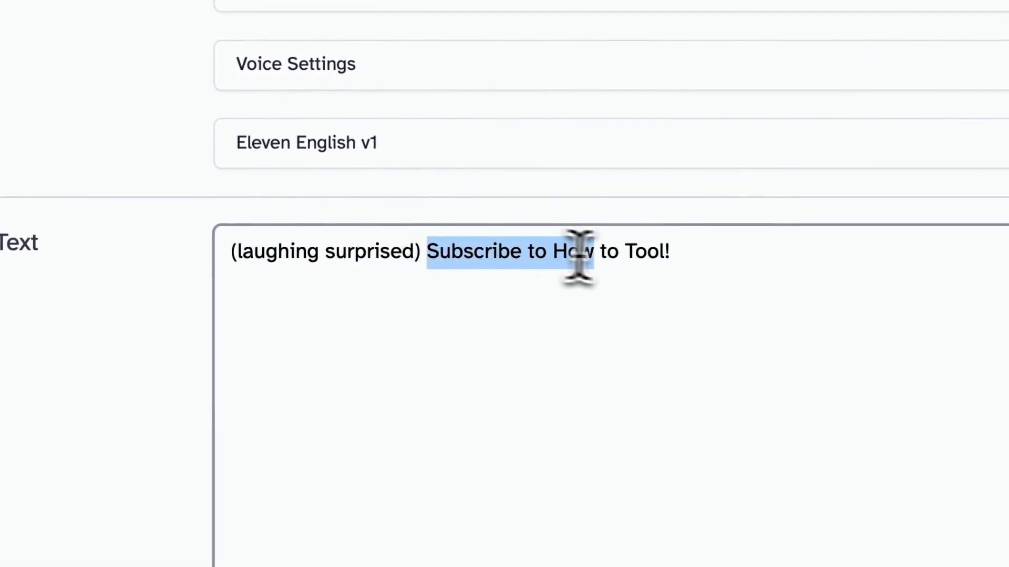
left_click_drag(579, 251, 431, 251)
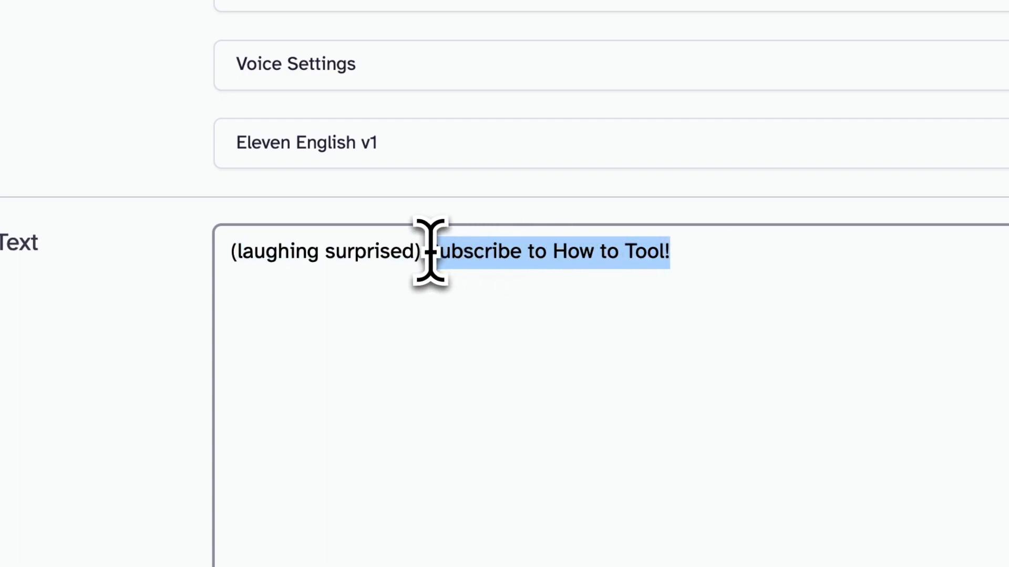